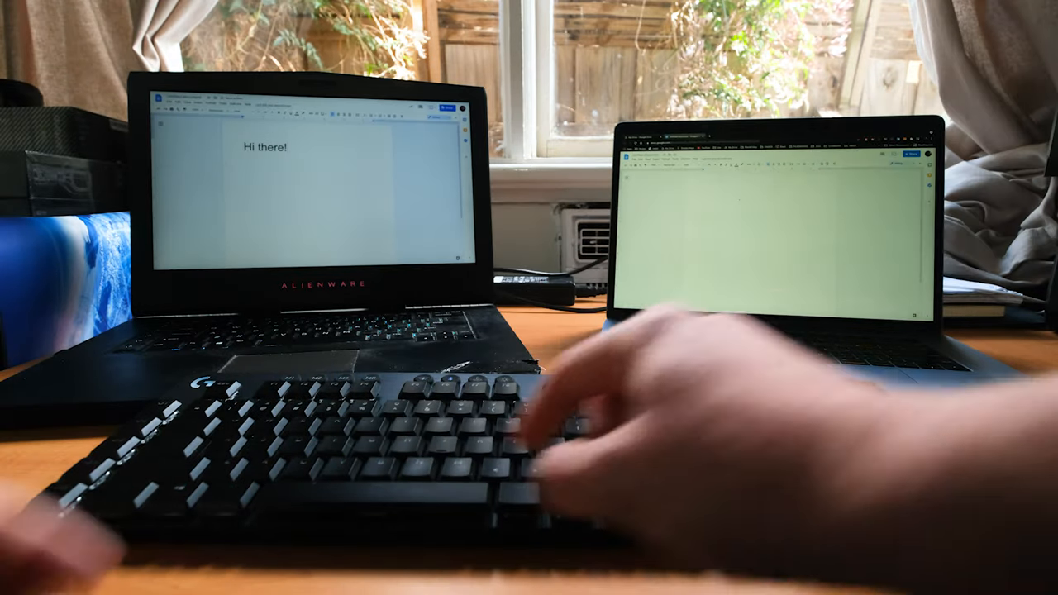
{"action": "type", "text": "Hi there"}
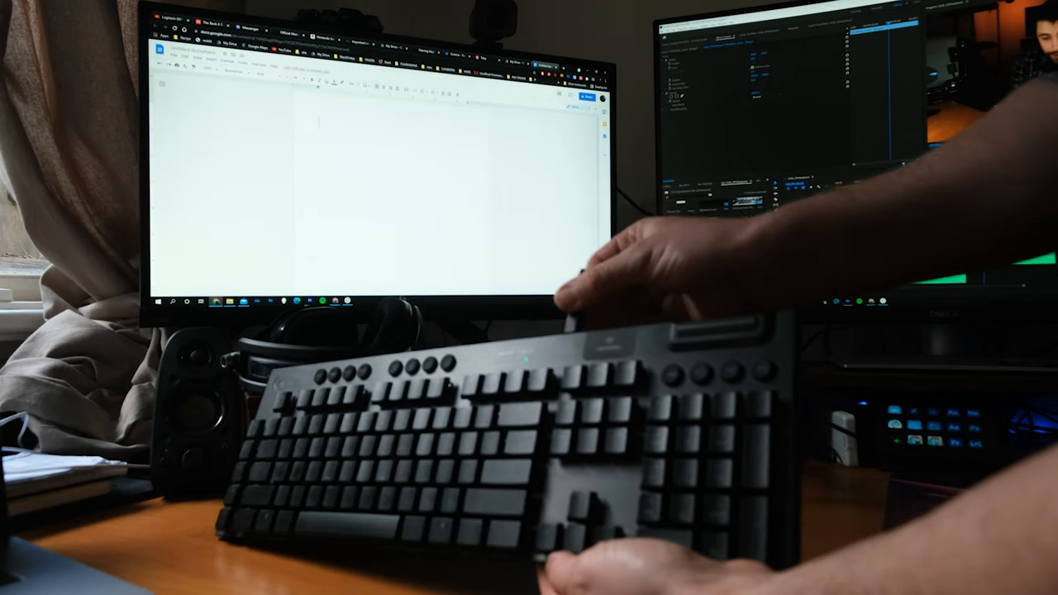
{"action": "type", "text": "Hi thi"}
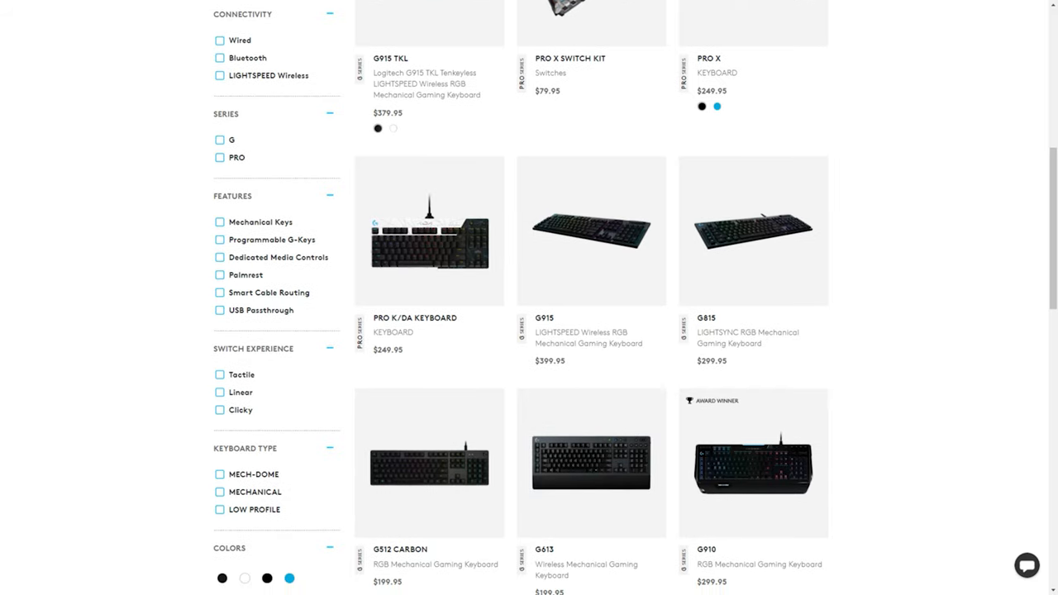
{"action": "scroll", "scroll_direction": "down", "scroll_amount": 3}
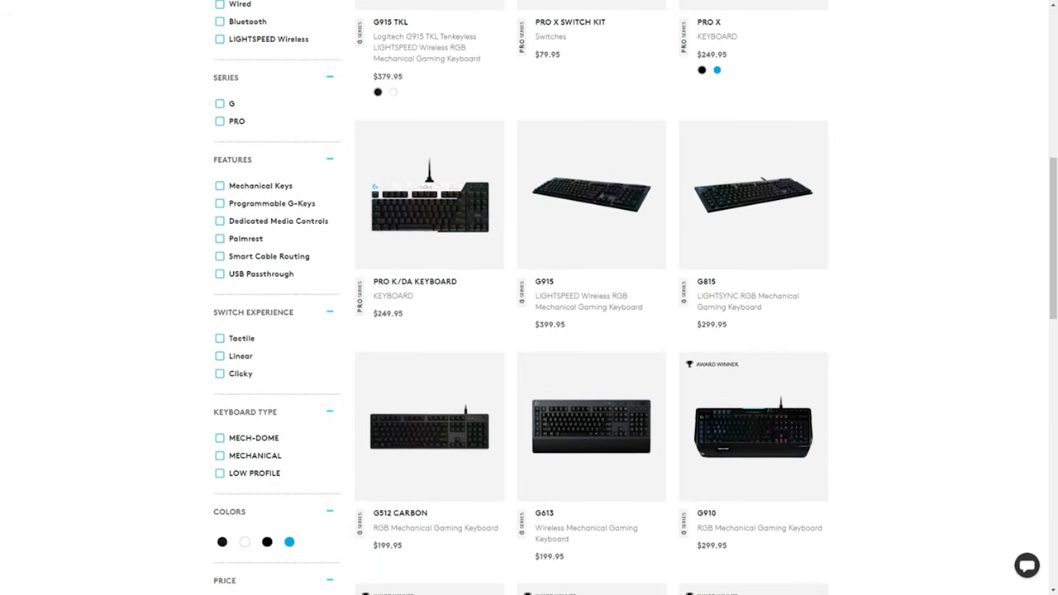